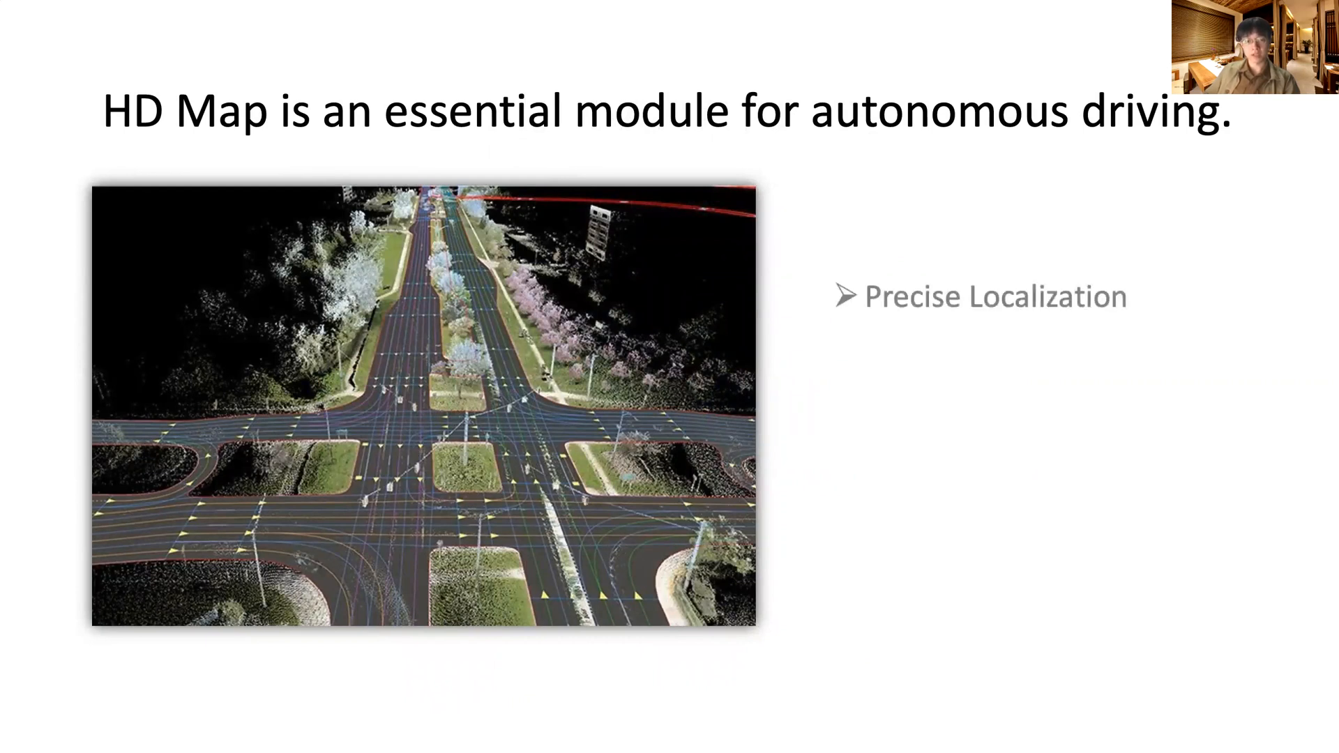
Advance past the HD Map slide to 'We consider multiple sensor modalities'.
key("right")
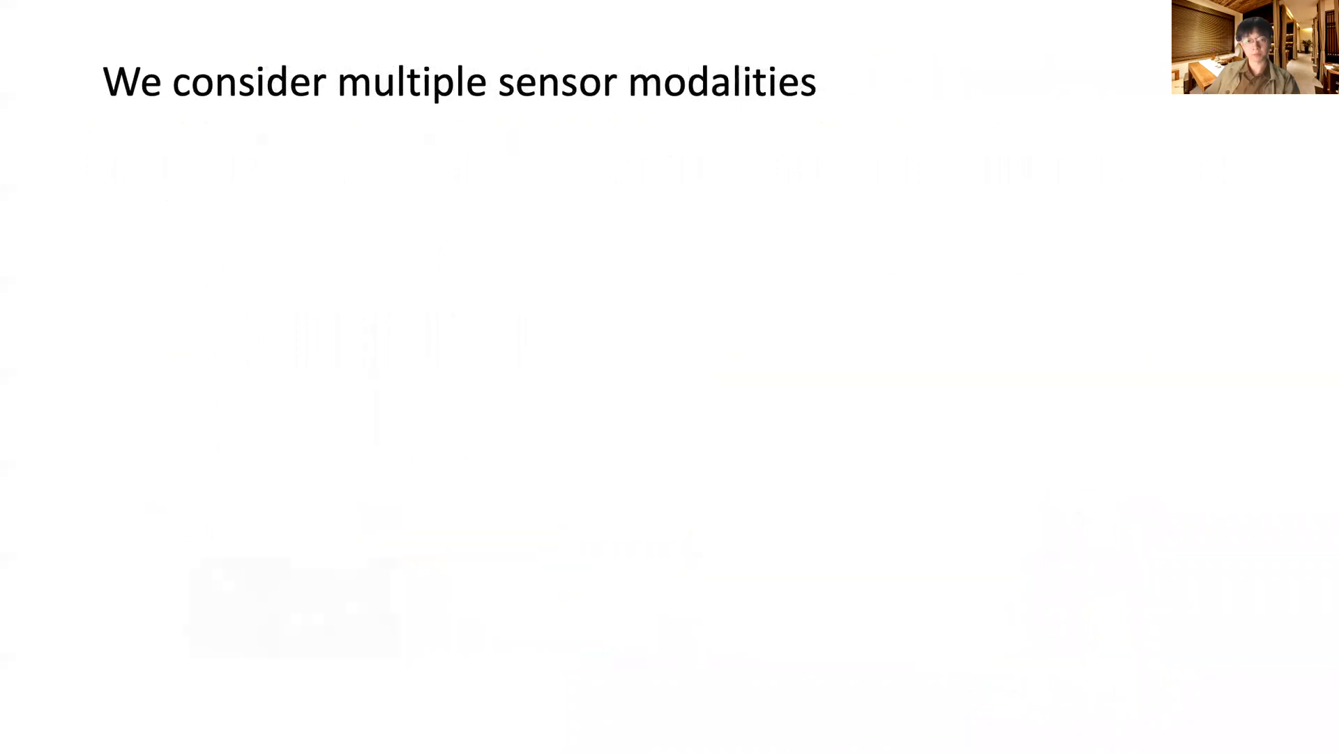
Step the HDMapNet(Surr) architecture slide to the Bird's-eye view decoder component.
key("Right")
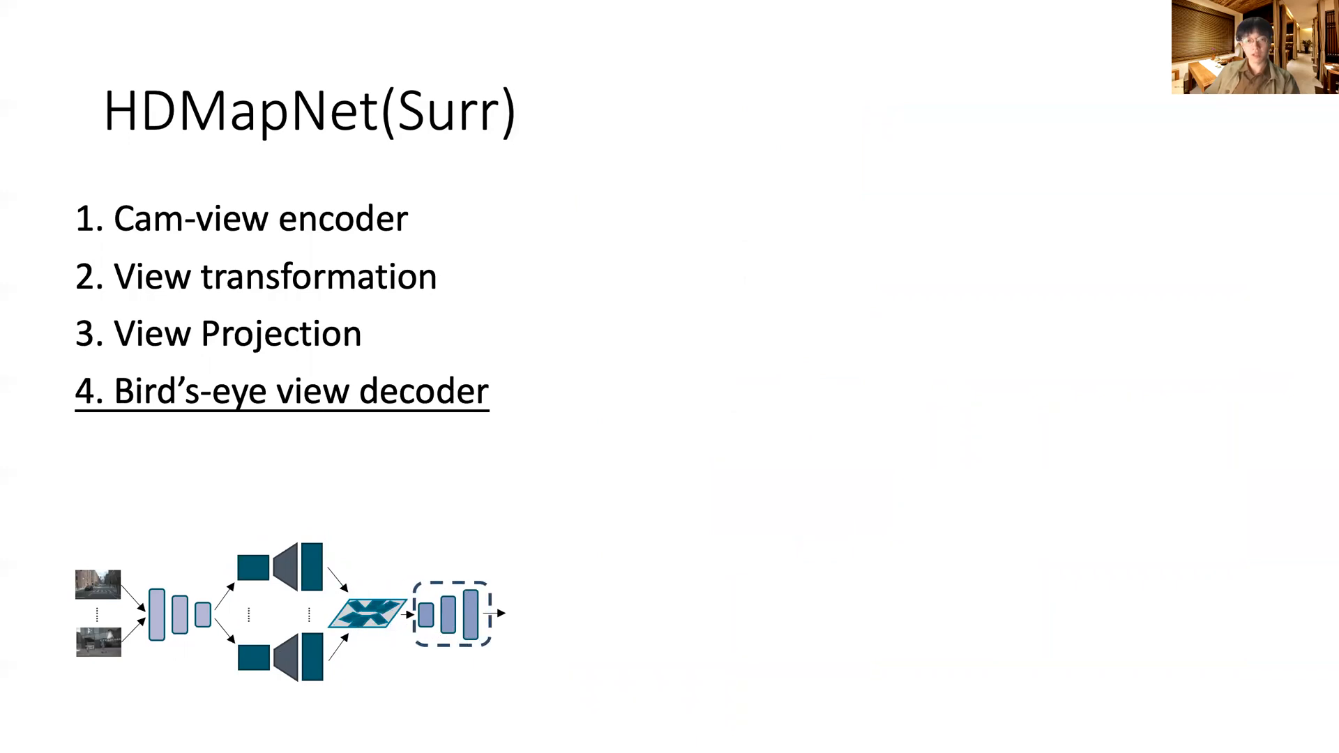
Advance to the semantic-level evaluation slide covering IoU and Chamfer distance.
key("right")
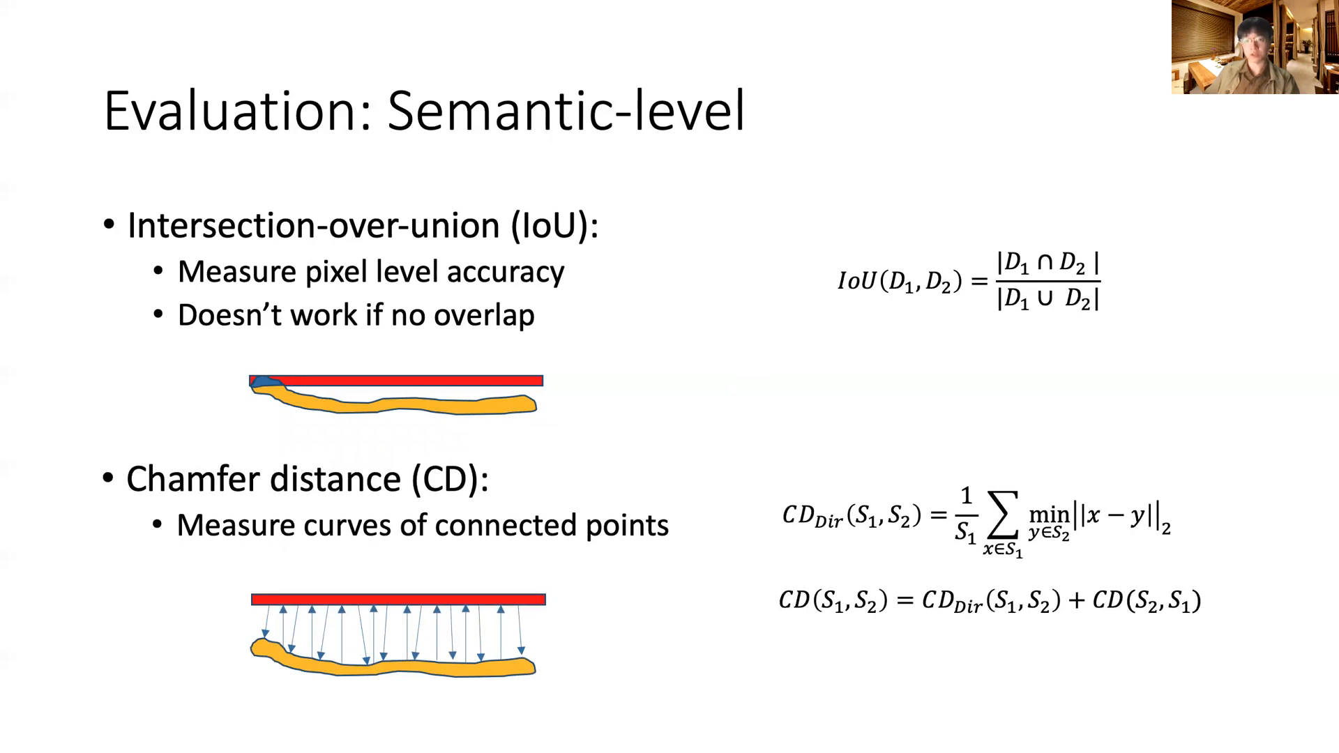
Advance to the instance-level evaluation slide with the Average Precision formula.
key("Right")
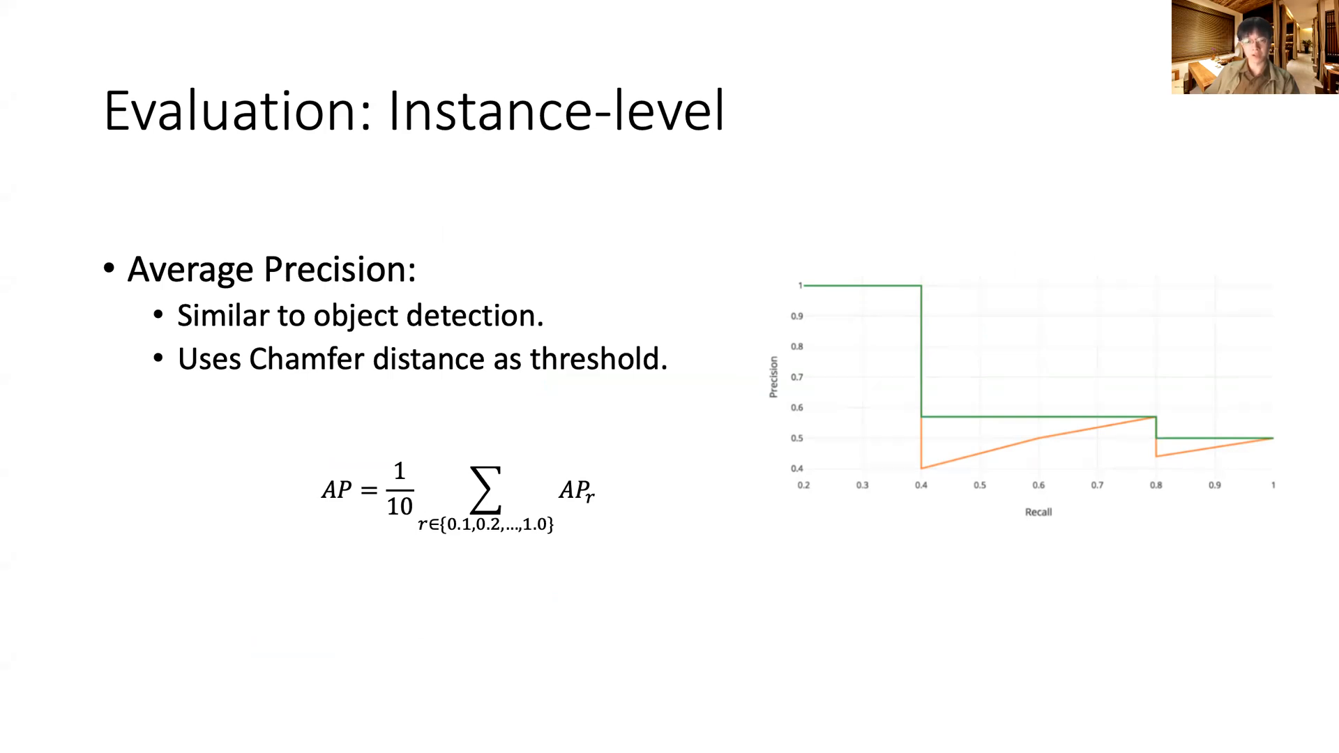
Show the Results slide and reveal the HDMapNet(Fusion) SOTA claim with its highlighted row.
key("Right")
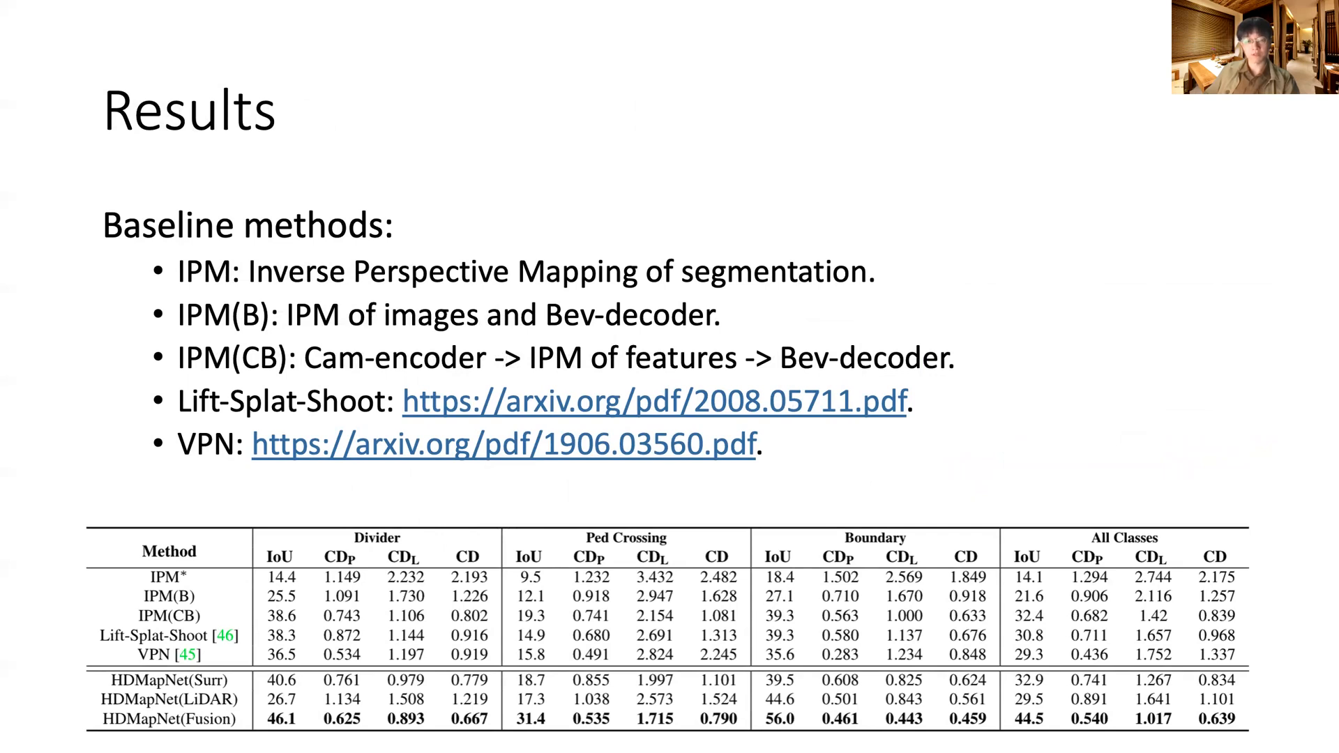
key("right")
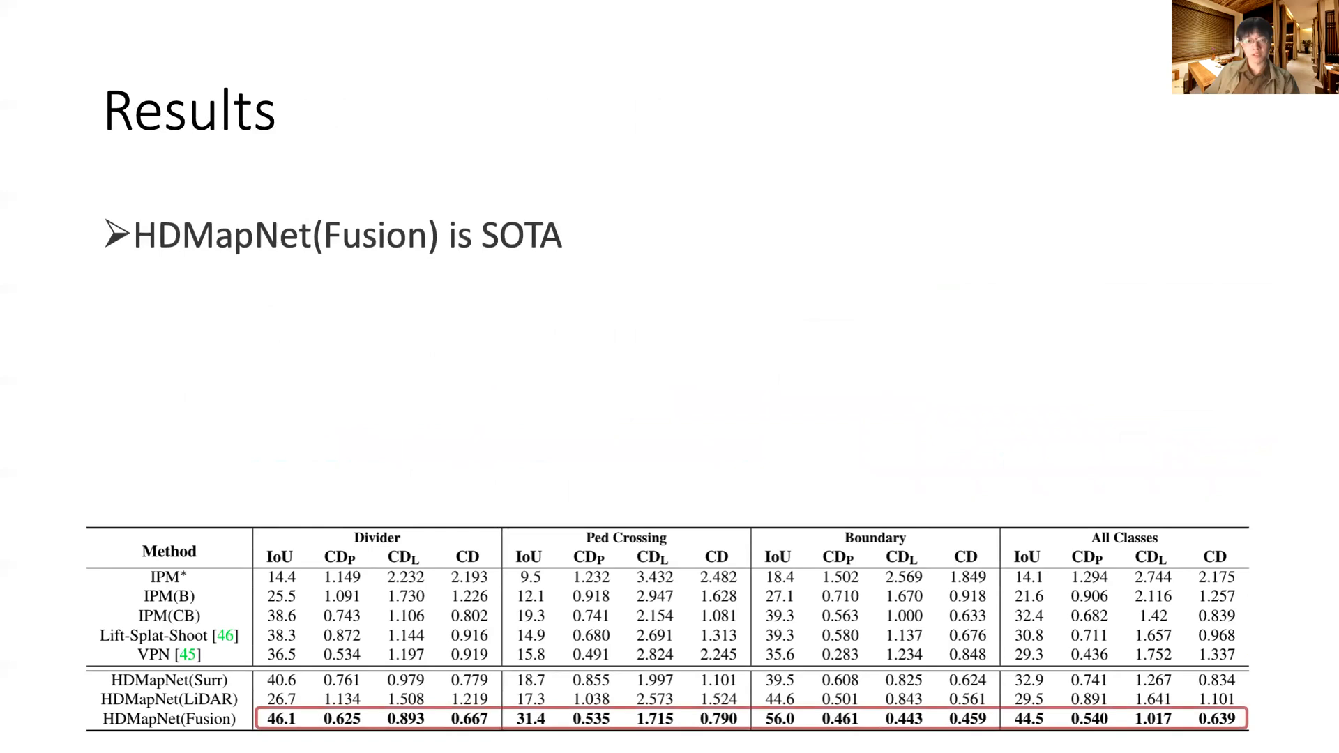